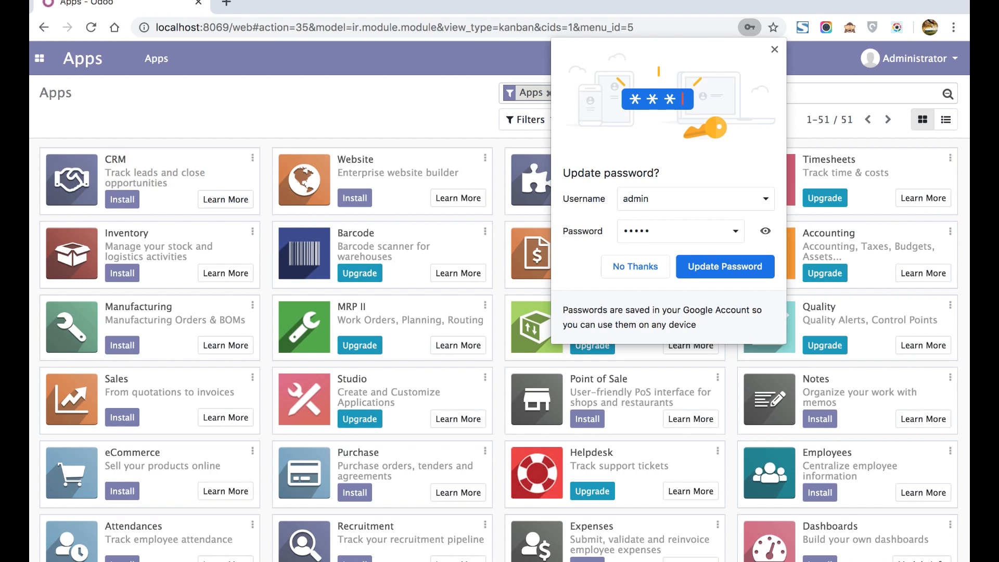
mouse_move(448, 159)
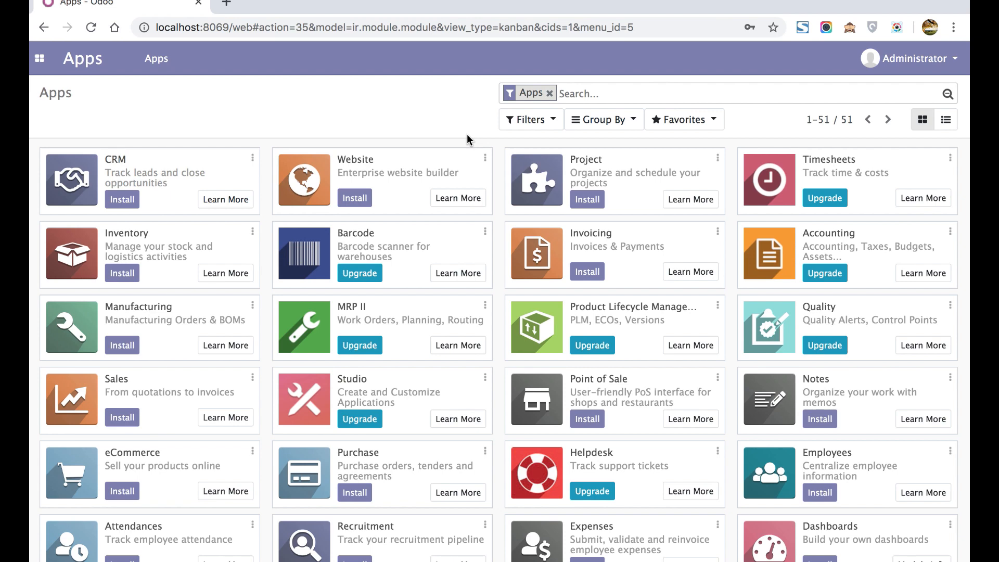
Load the Odoo login page from 0.0.0.0:8069 in a new browser tab
left_click(573, 93)
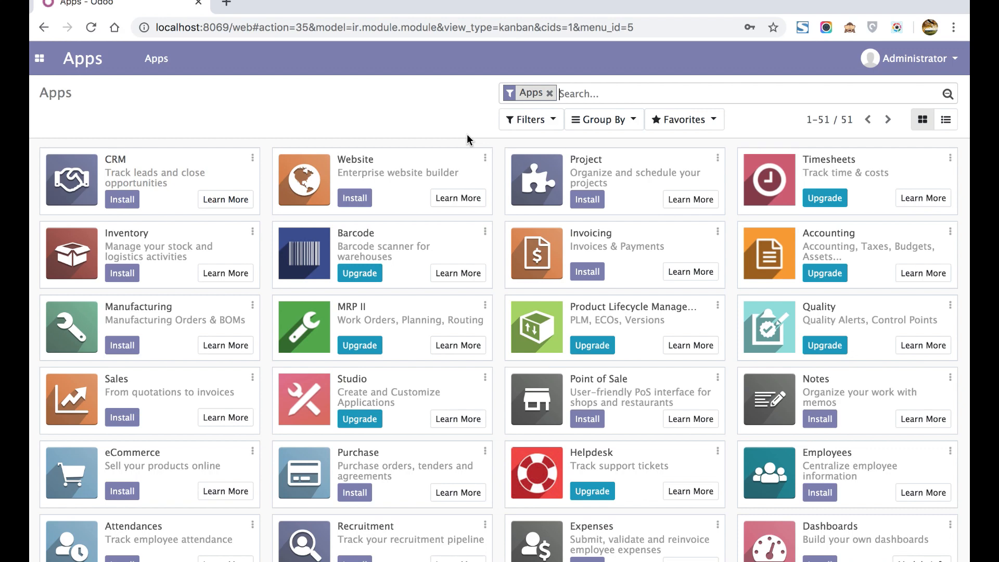
mouse_move(304, 10)
type("0")
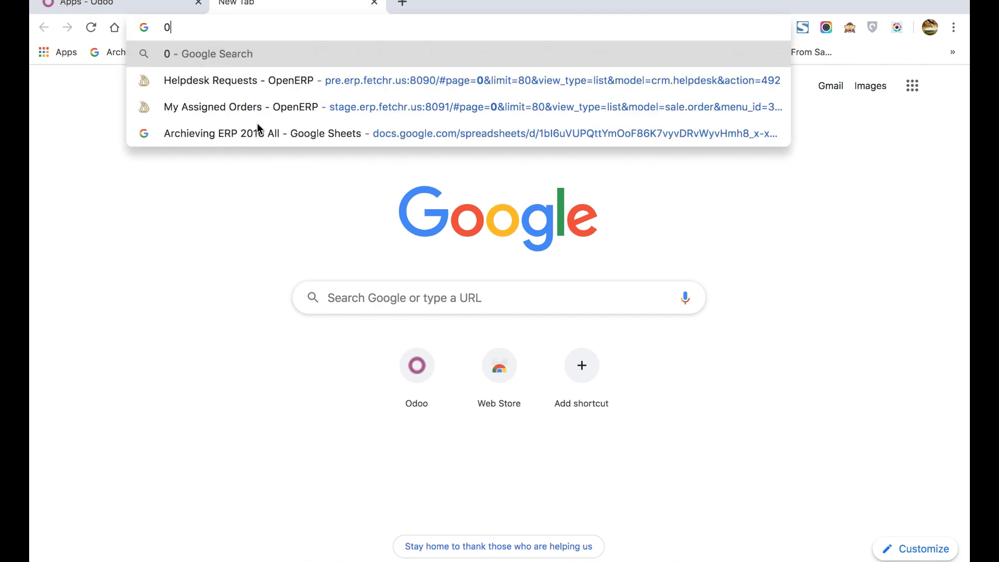
type(".0.0.0")
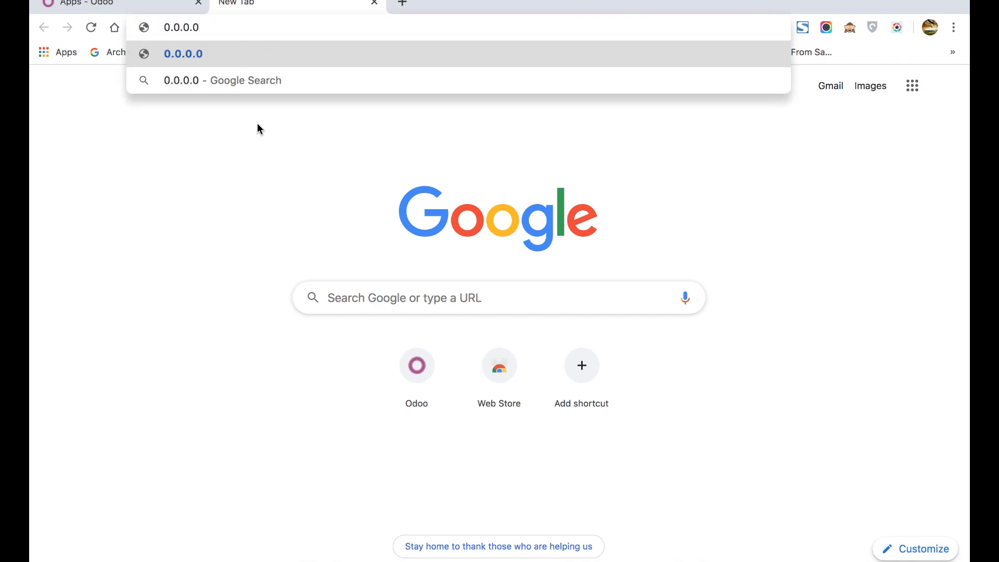
type(":8069/web/login")
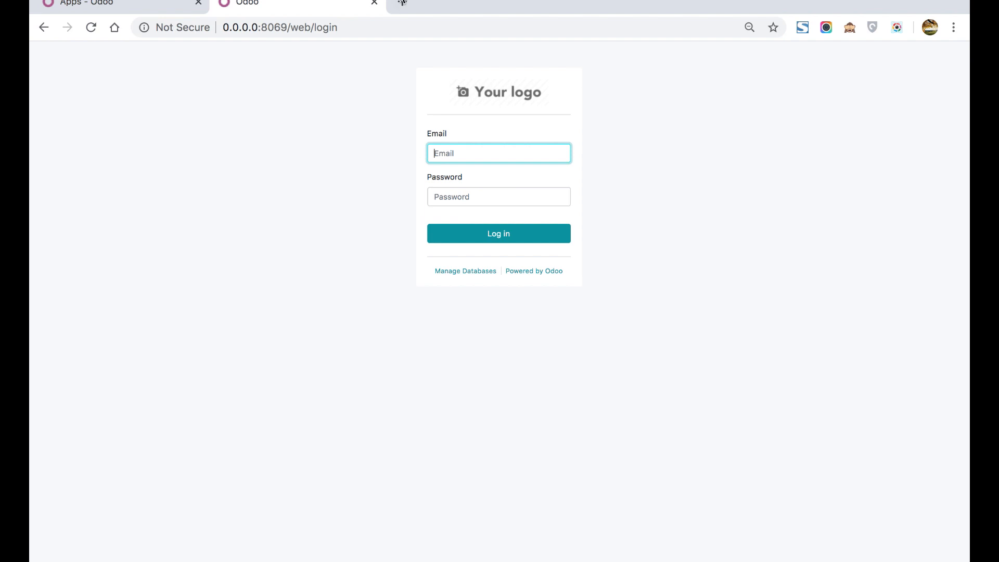
Load the same Odoo login page from 127.0.0.1:8069 in a third tab
left_click(577, 5)
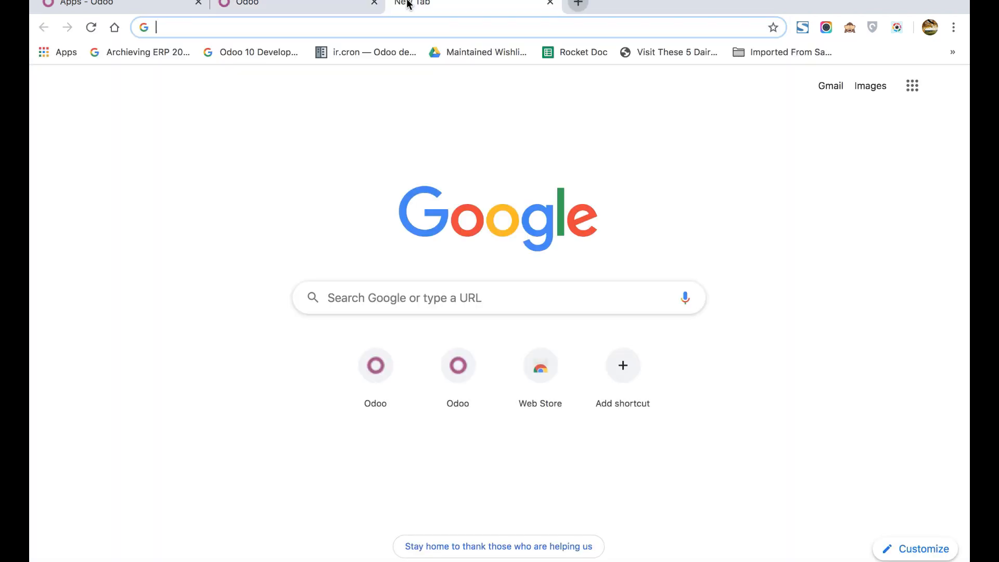
type("127.0.0.1:")
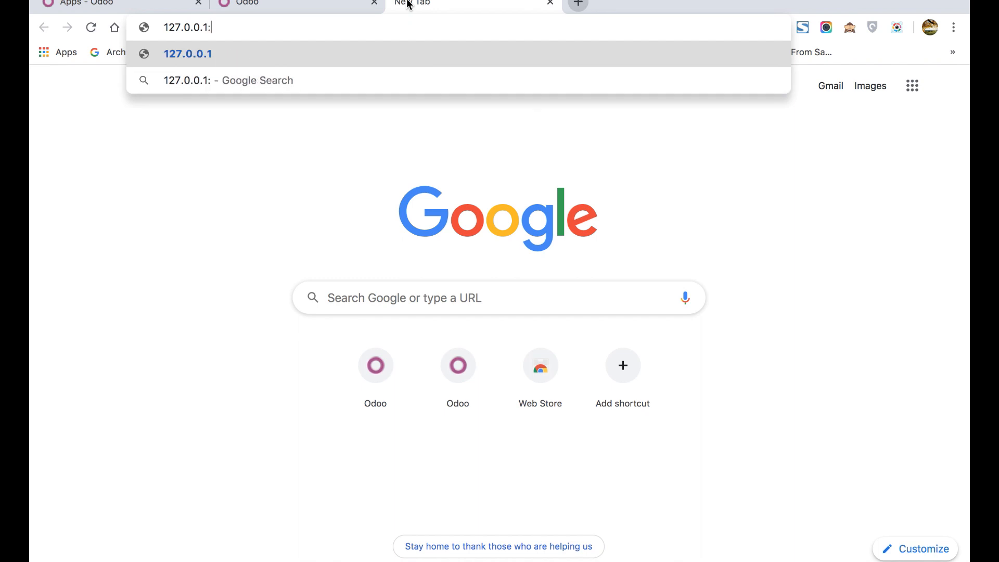
type("8069/web/login")
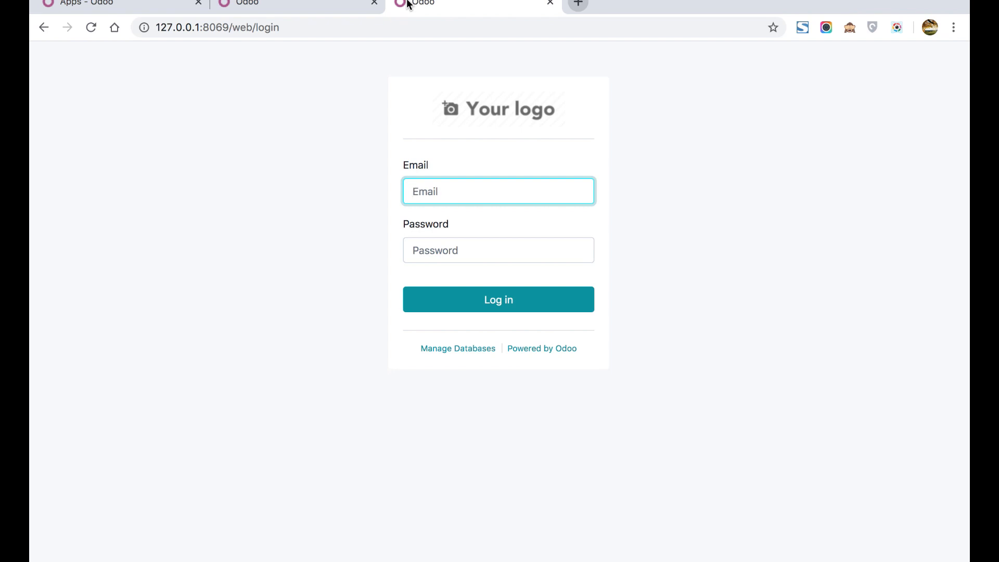
Return to the original Apps - Odoo tab at localhost:8069
left_click(498, 191)
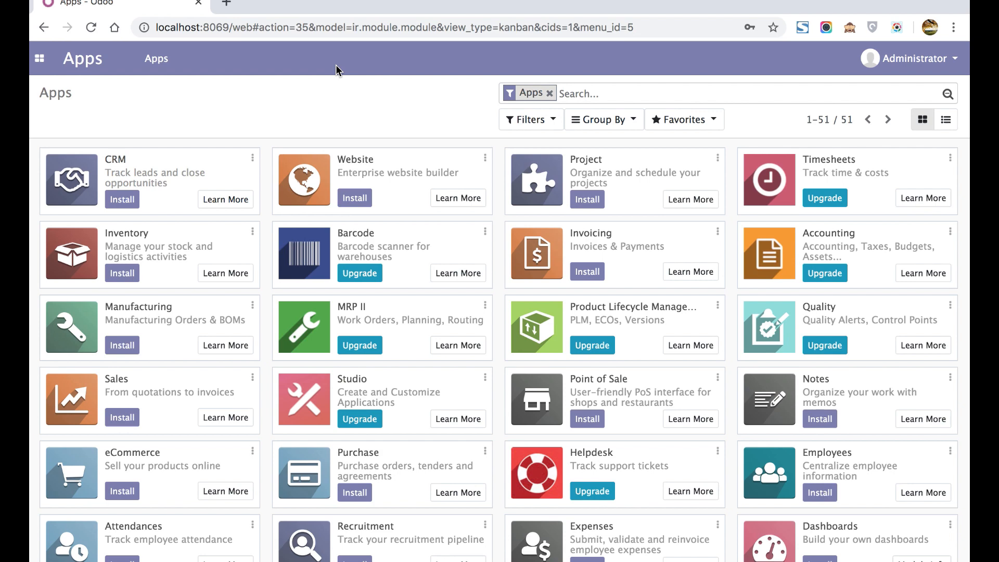
mouse_move(250, 27)
type("localhost:8069/web/database")
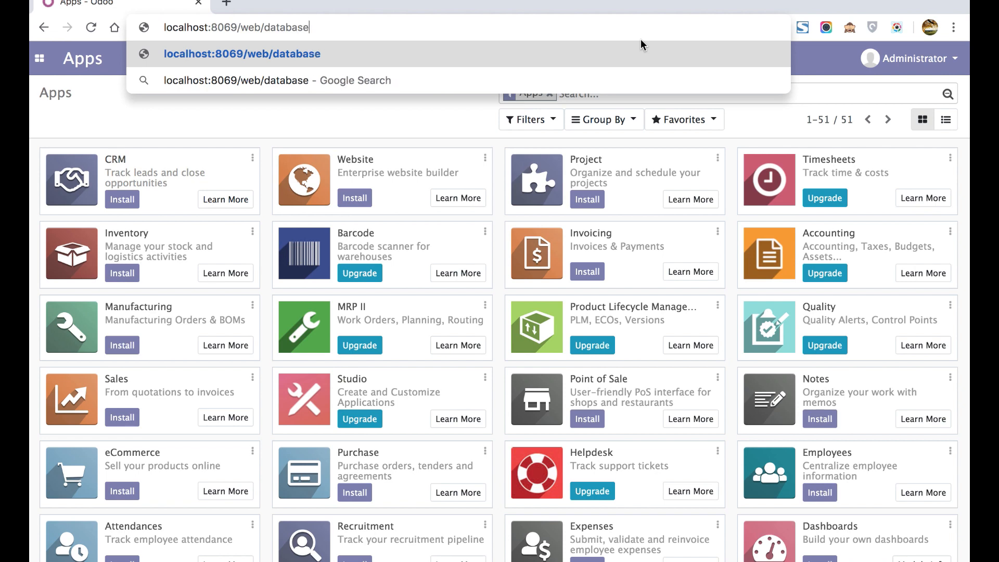
Go to localhost:8069/web/database/selector to see the firstapp database listed
type("/selecto")
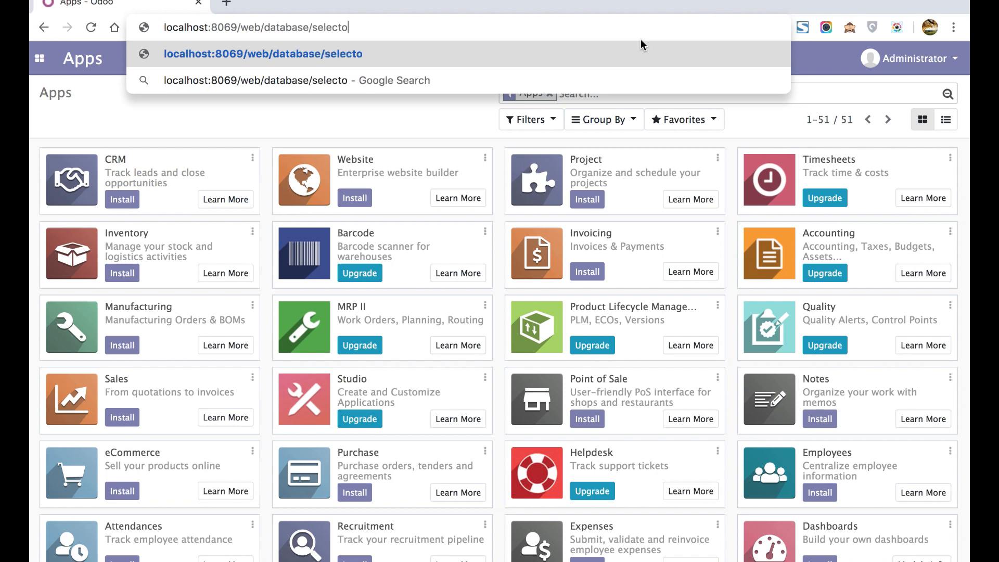
type("r")
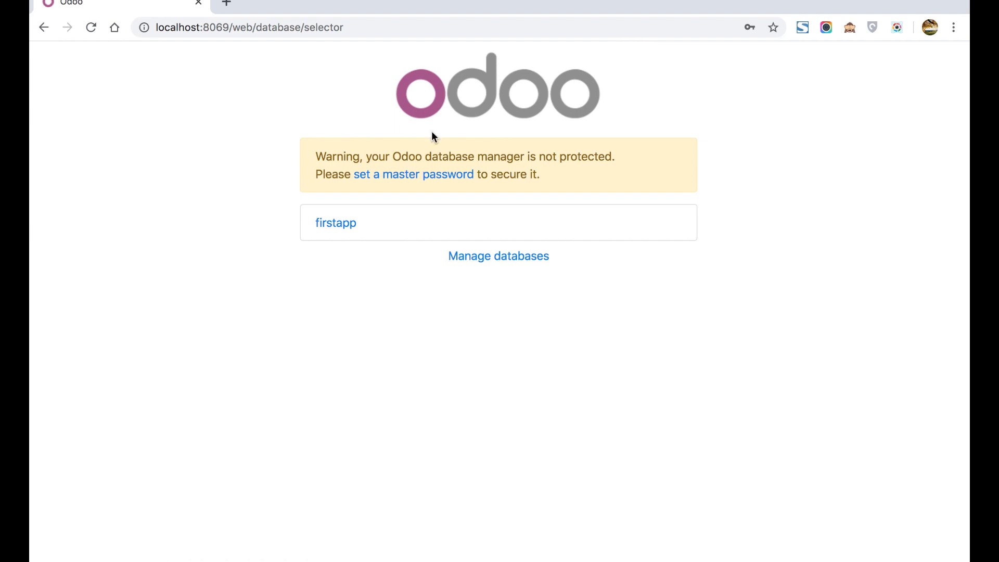
mouse_move(468, 279)
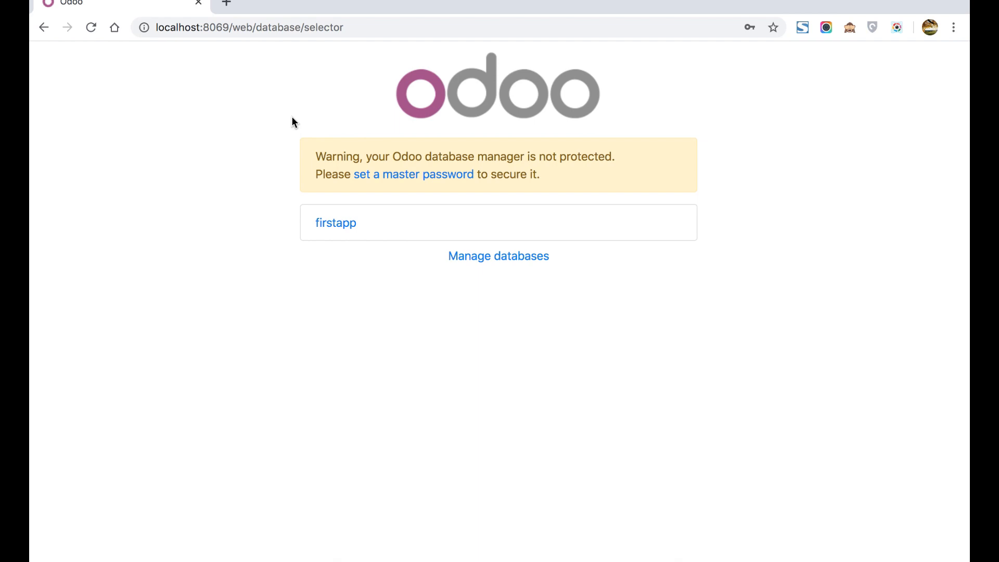
mouse_move(309, 91)
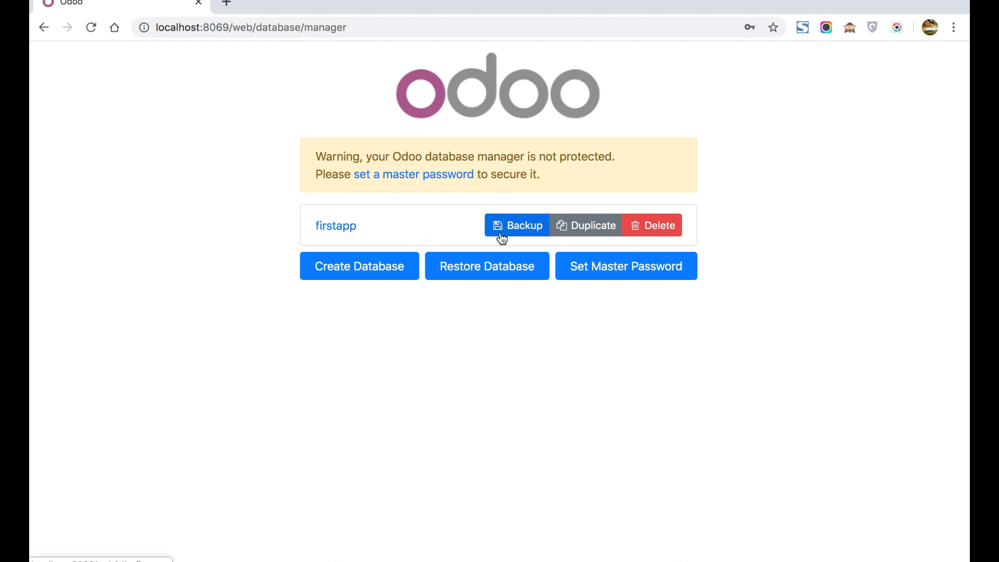
mouse_move(652, 237)
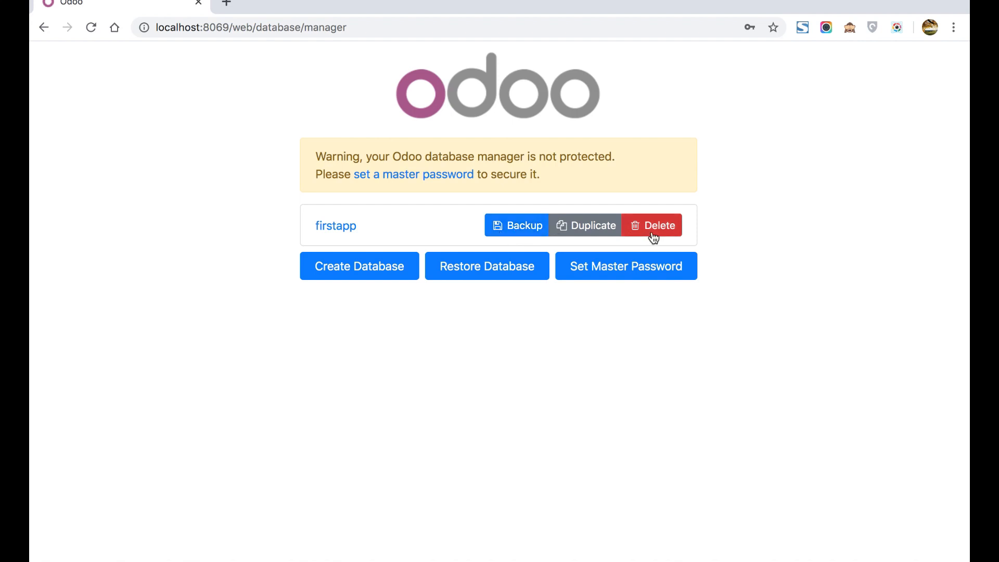
mouse_move(524, 226)
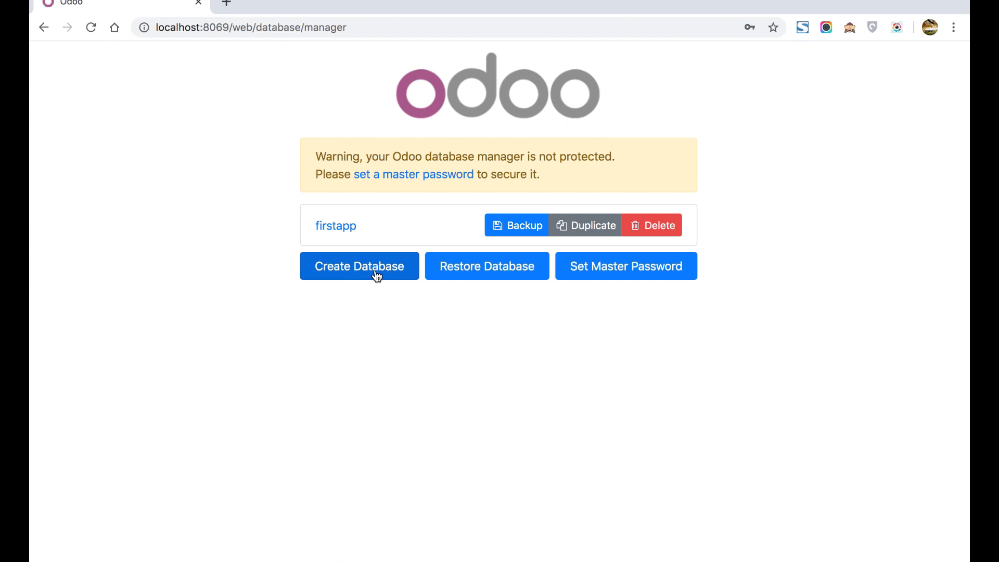
mouse_move(487, 266)
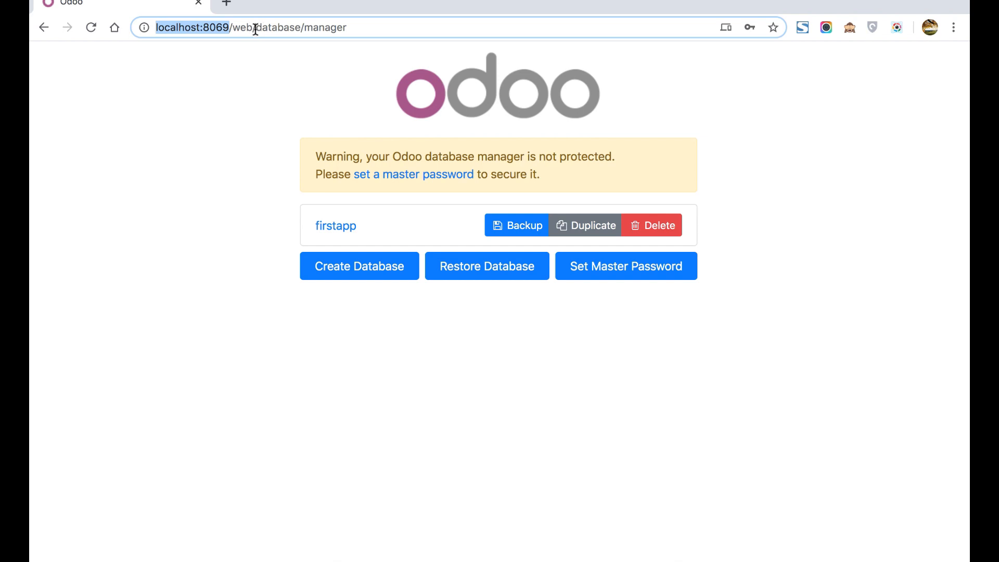
Load localhost:8069/web to reach the Apps list, then begin entering /web/login
type("localhost:8069/web/")
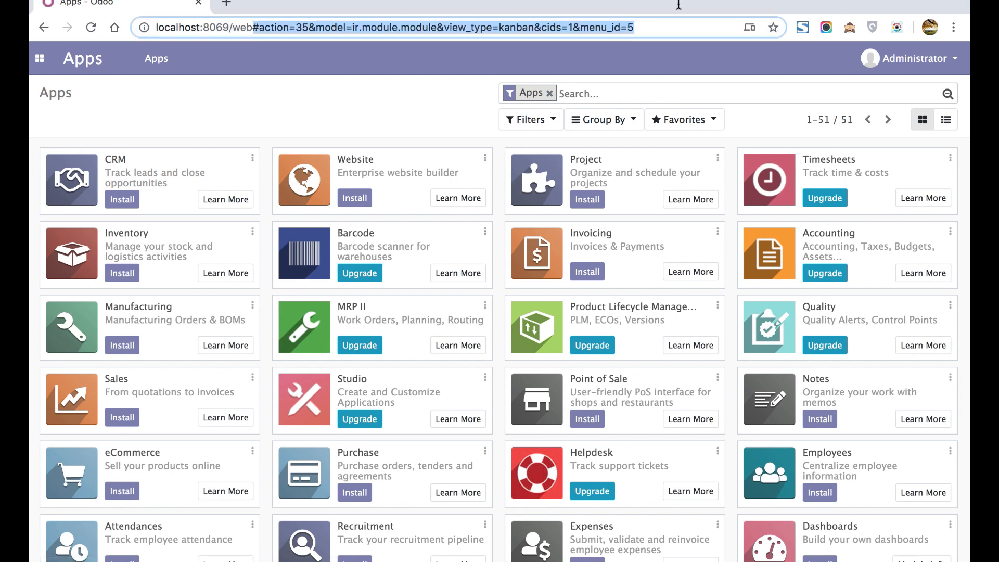
left_click(382, 26)
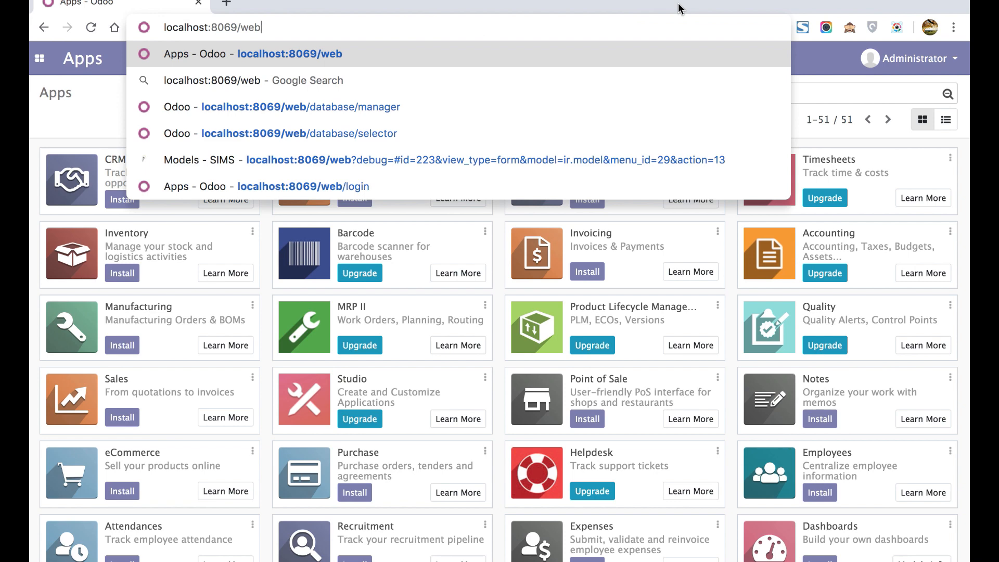
type("/lo")
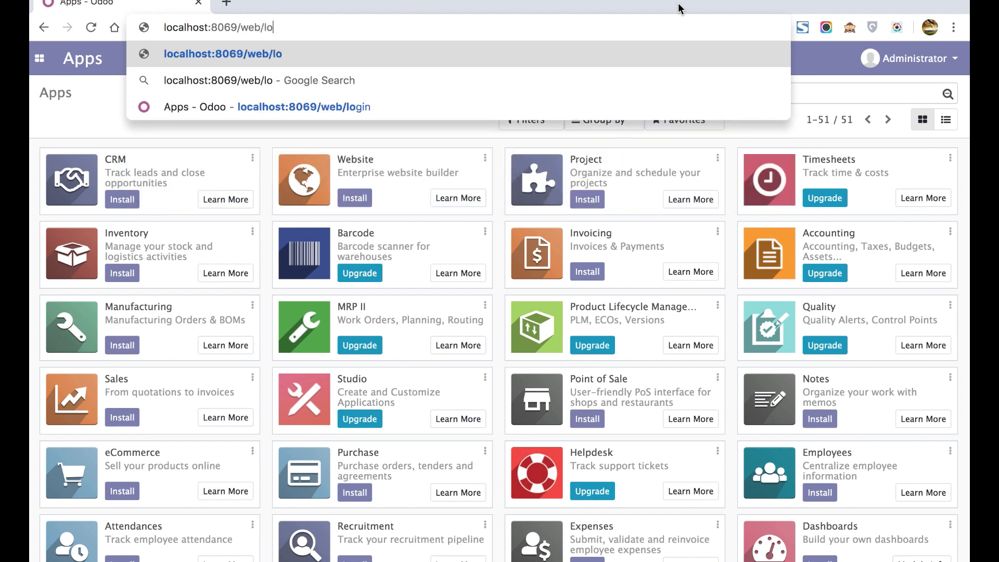